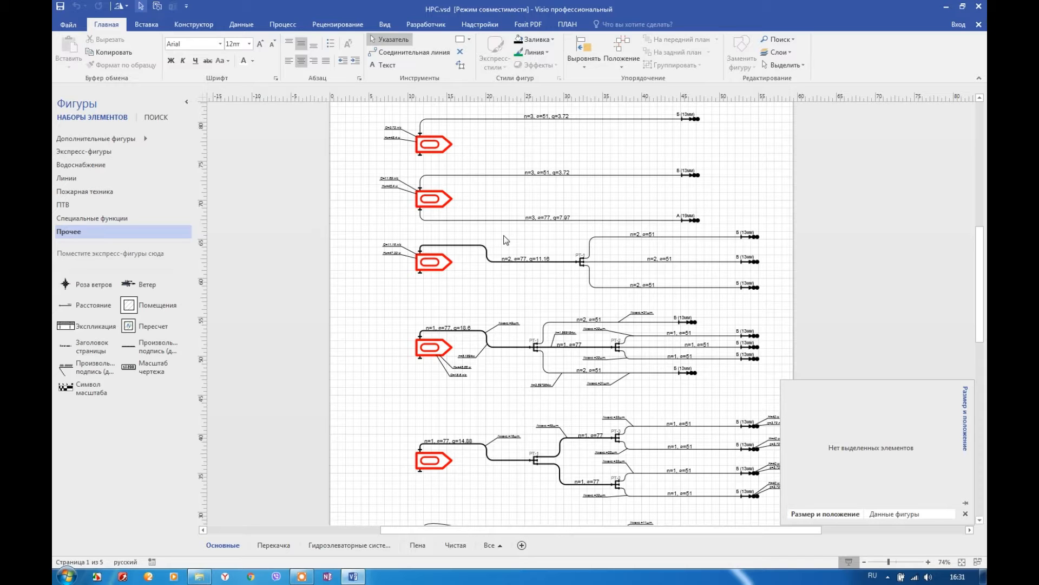
mouse_move(464, 270)
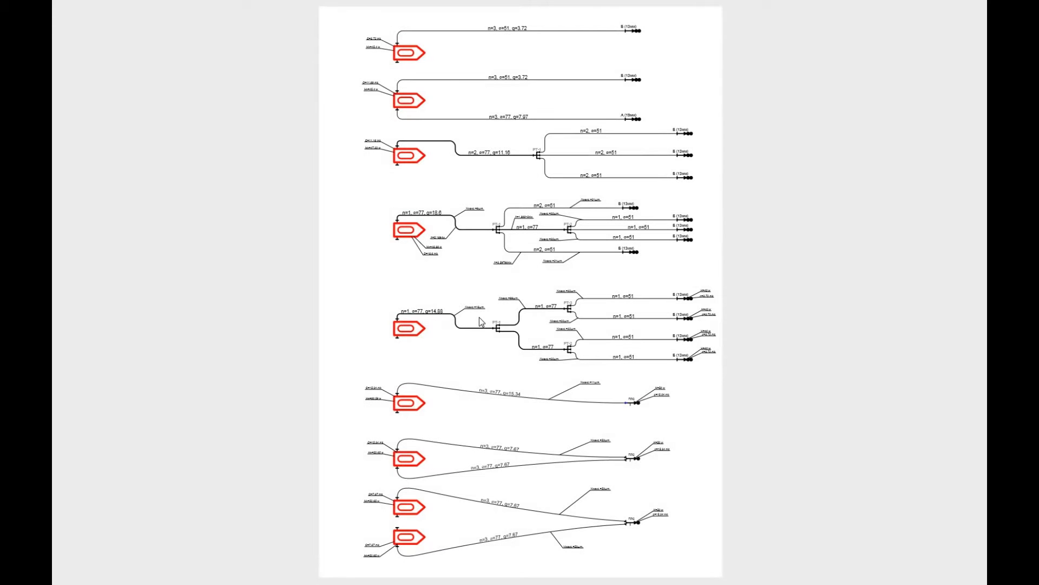
mouse_move(535, 386)
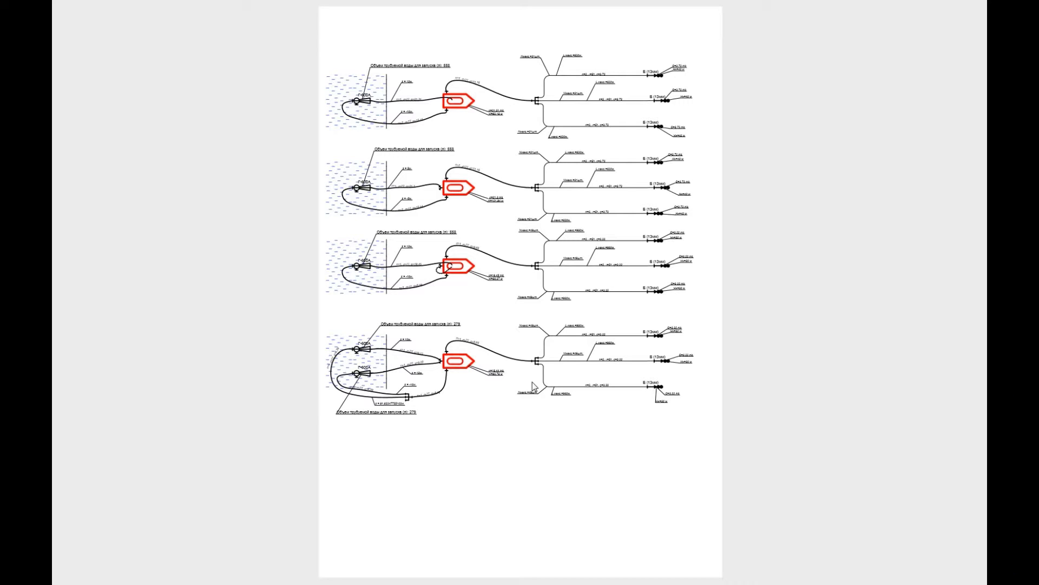
Exit the full-screen preview back to the Перекачка page of the hose diagram
key(f5)
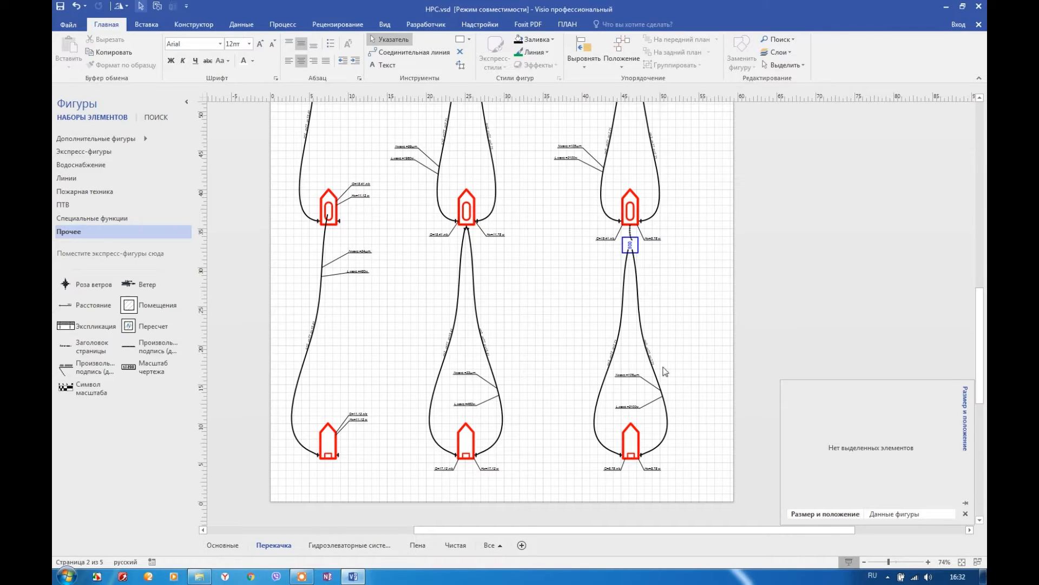
Switch to the Основные page and pan and zoom around its branching hose schemes
click(222, 545)
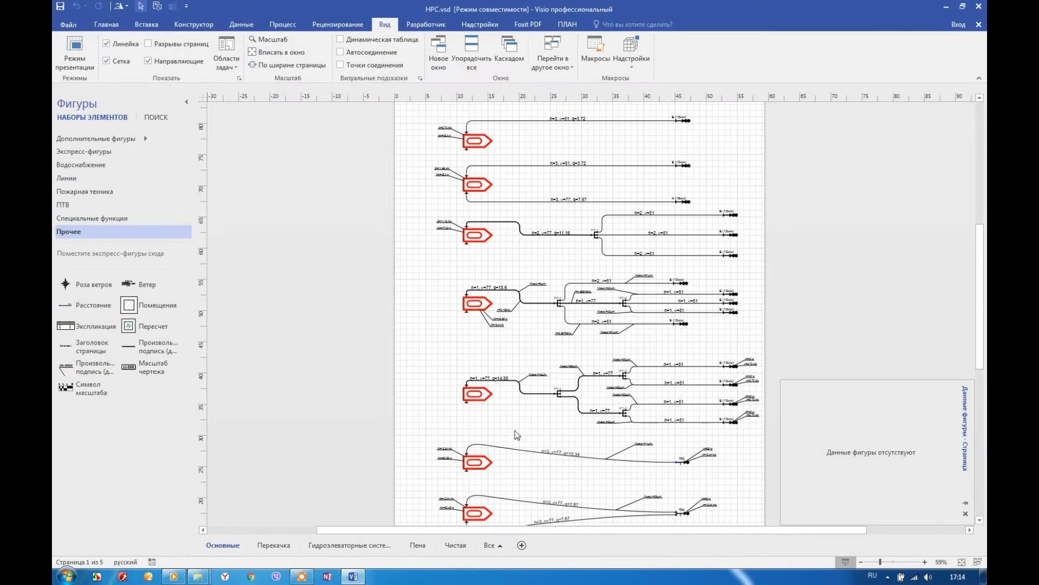
scroll(right, 3)
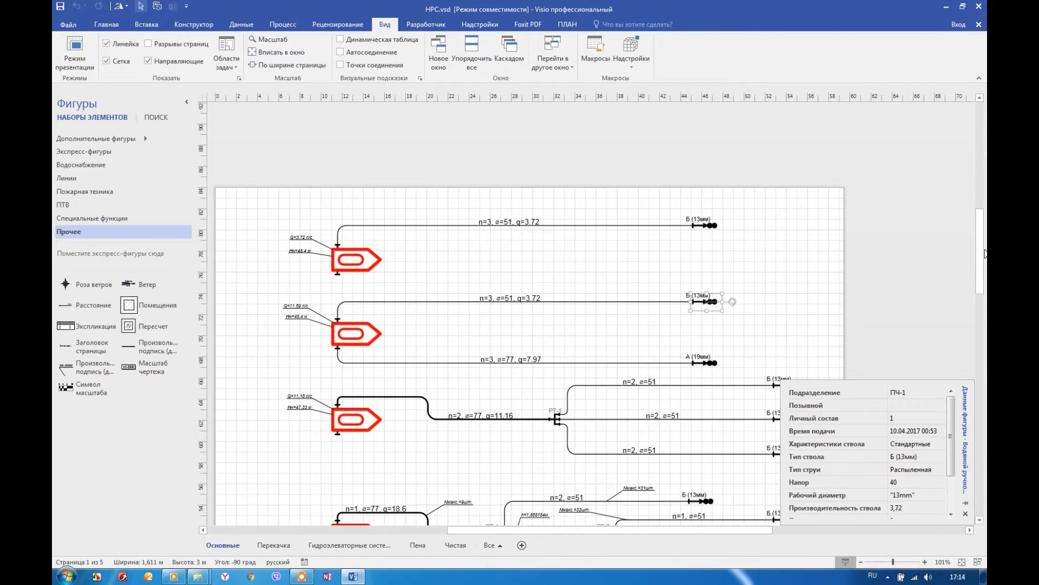
scroll(down, 3)
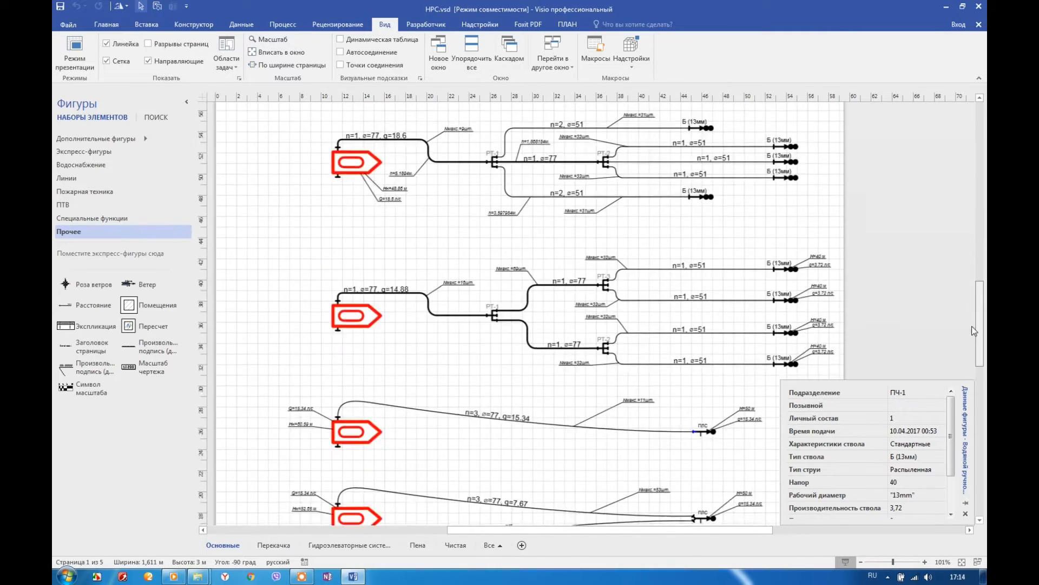
scroll(down, 3)
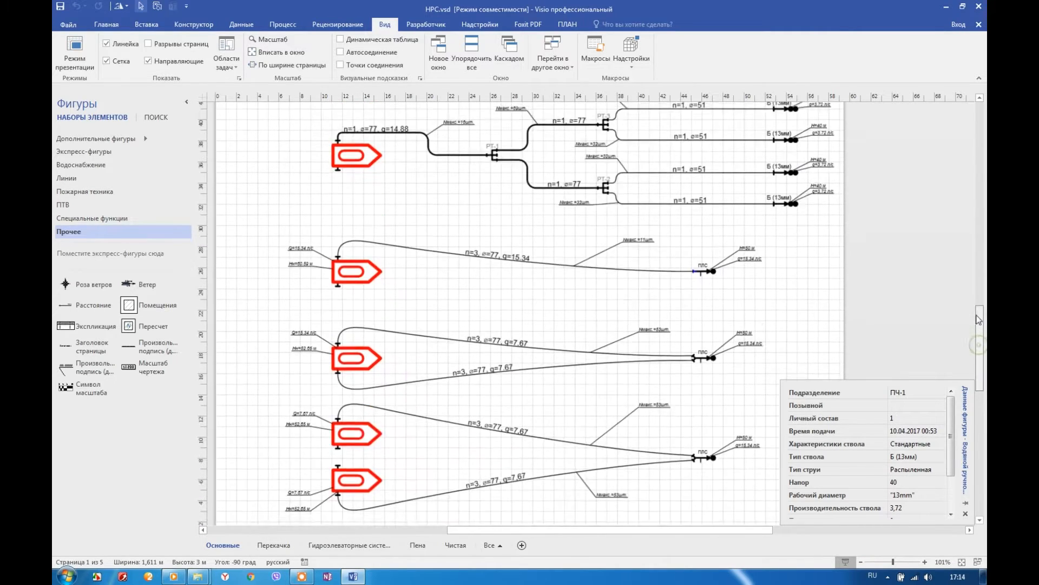
click(861, 562)
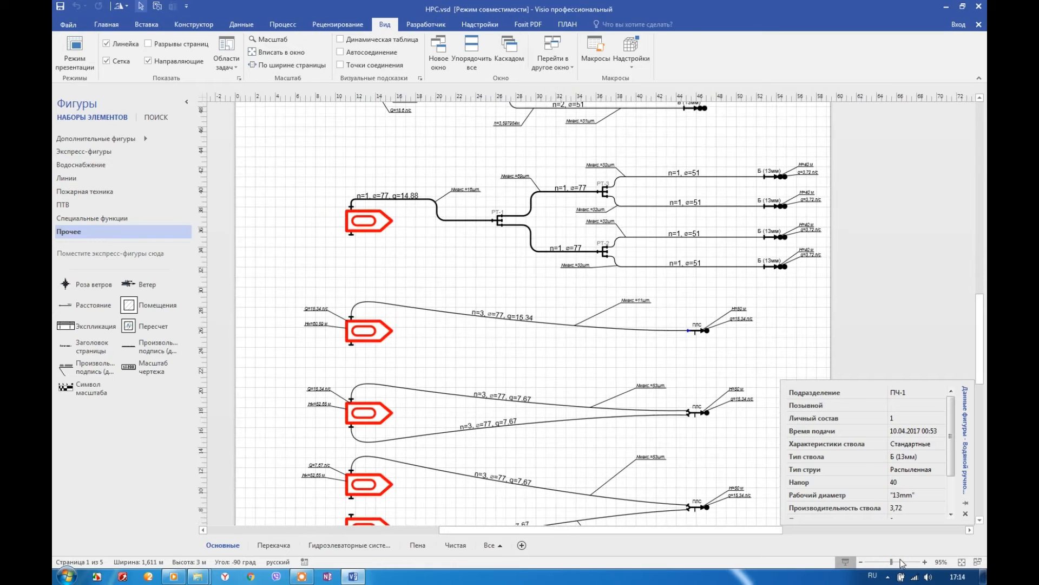
click(600, 369)
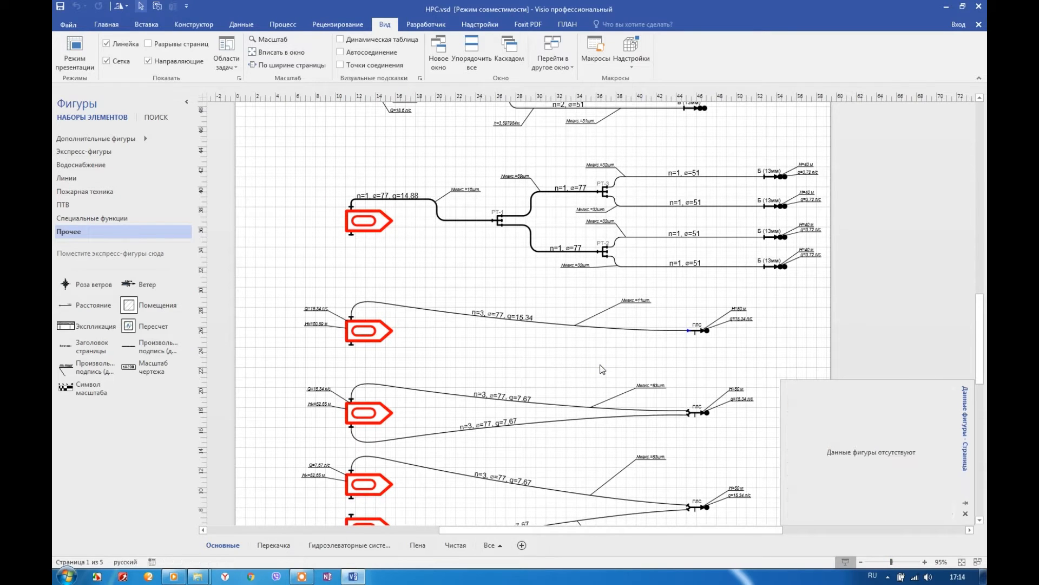
scroll(up, 3)
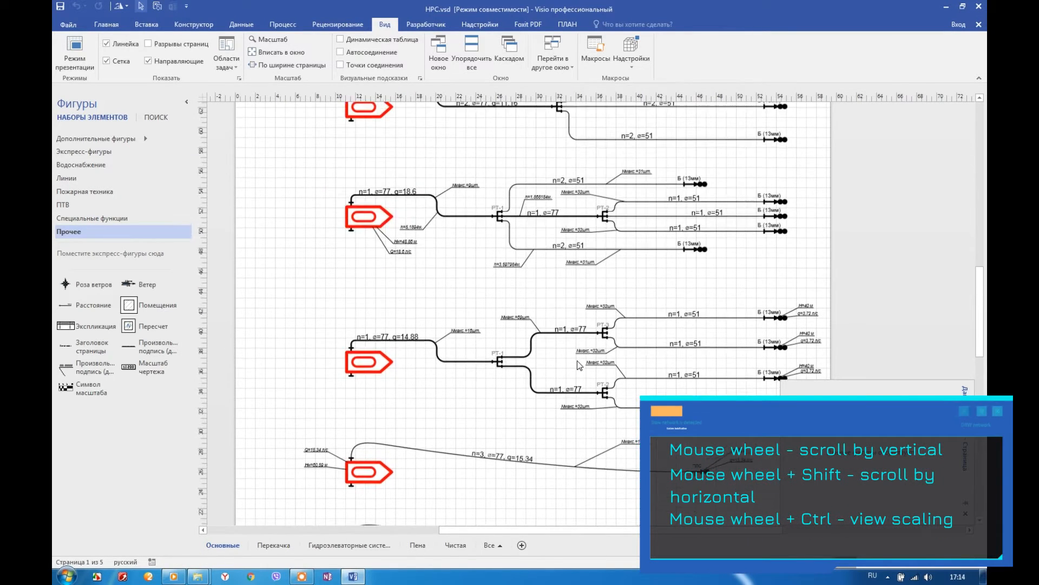
scroll(down, 3)
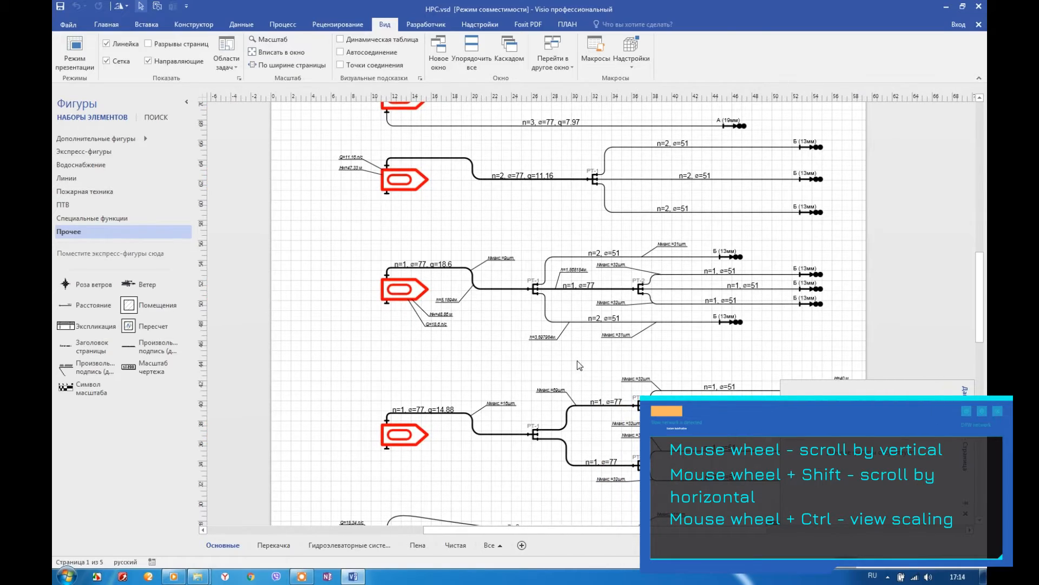
scroll(down, 3)
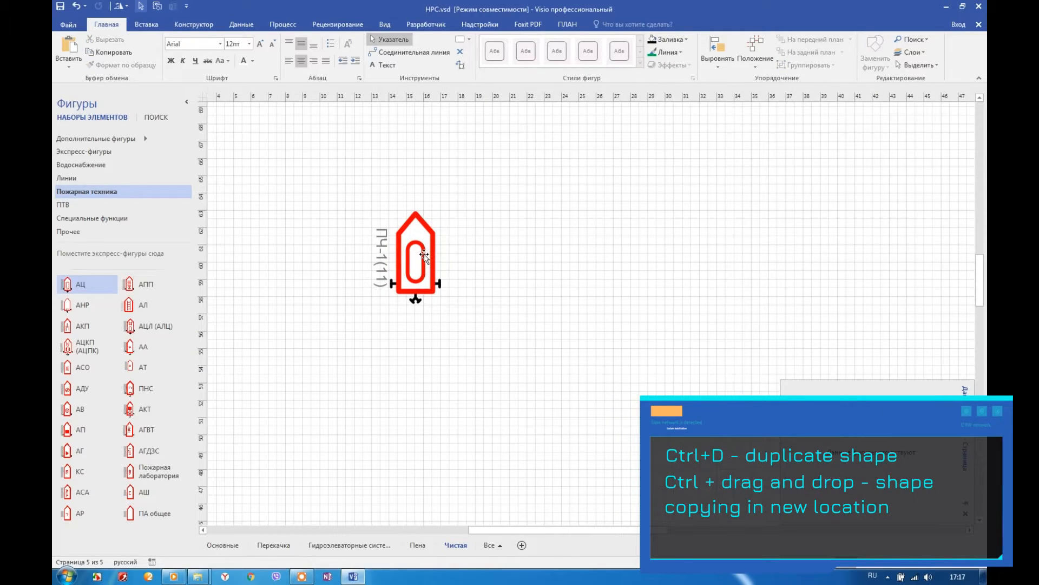
Duplicate the ПЧ-1(1) fire-truck shape with Ctrl+D, then remove the copy
key(ctrl+d)
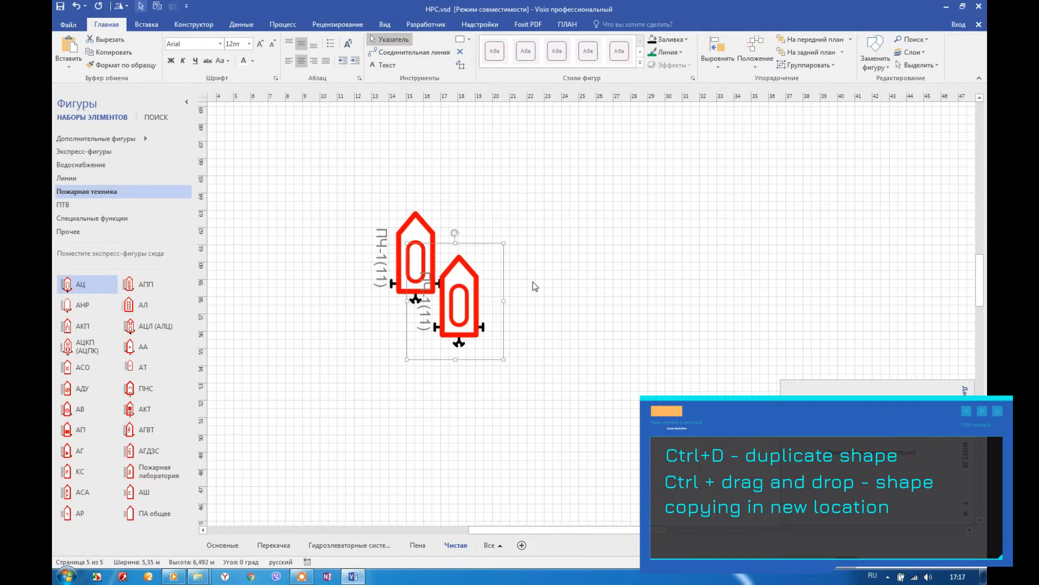
key(ctrl+d)
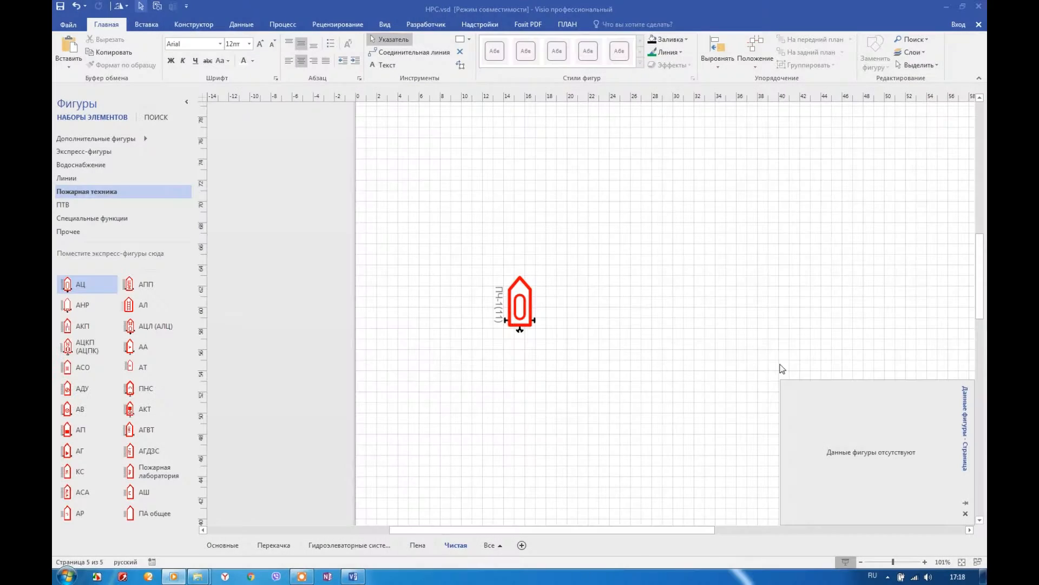
Rotate the ПЧ-1(1) truck 90° counterclockwise so it points left
scroll(up, 3)
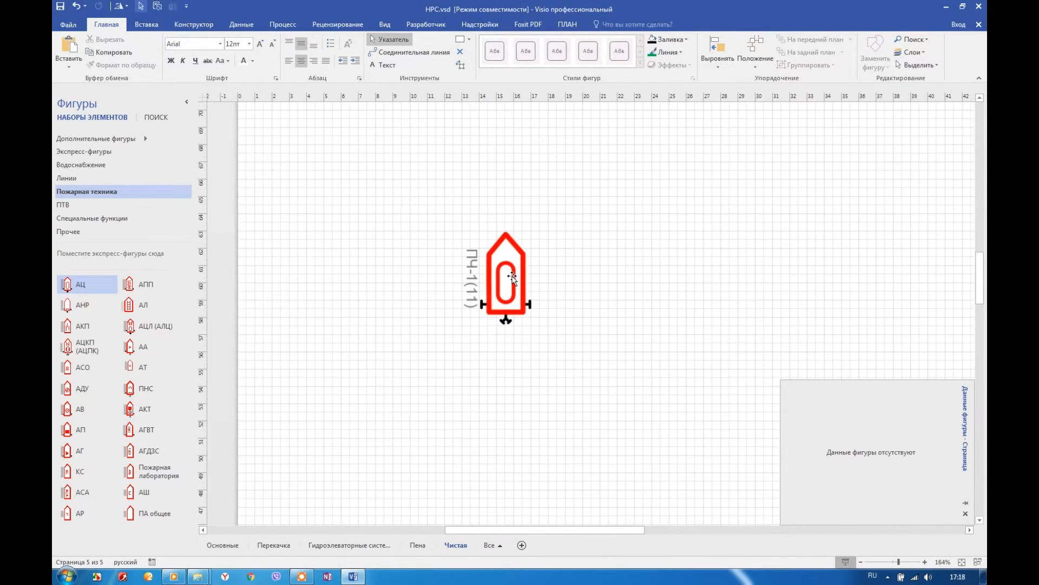
click(506, 275)
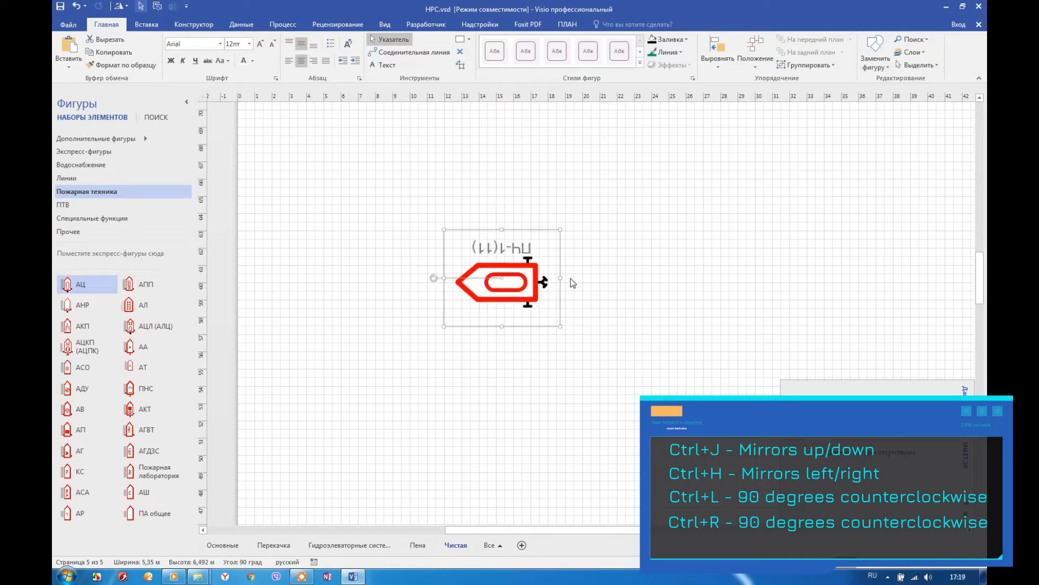
key(ctrl+l)
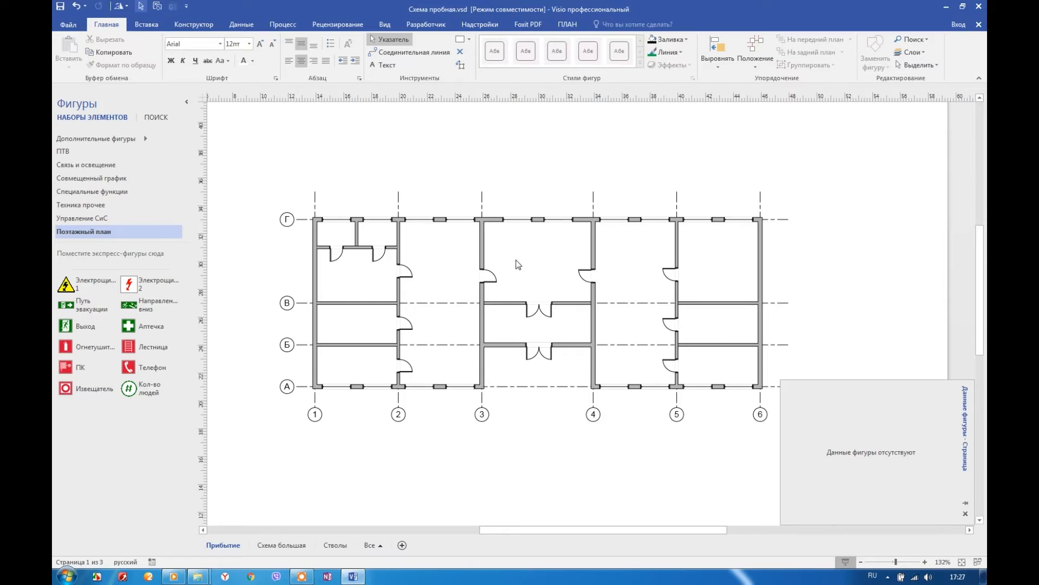
Drag guides to the plan edge, above row Г, and left of axis 1
scroll(up, 3)
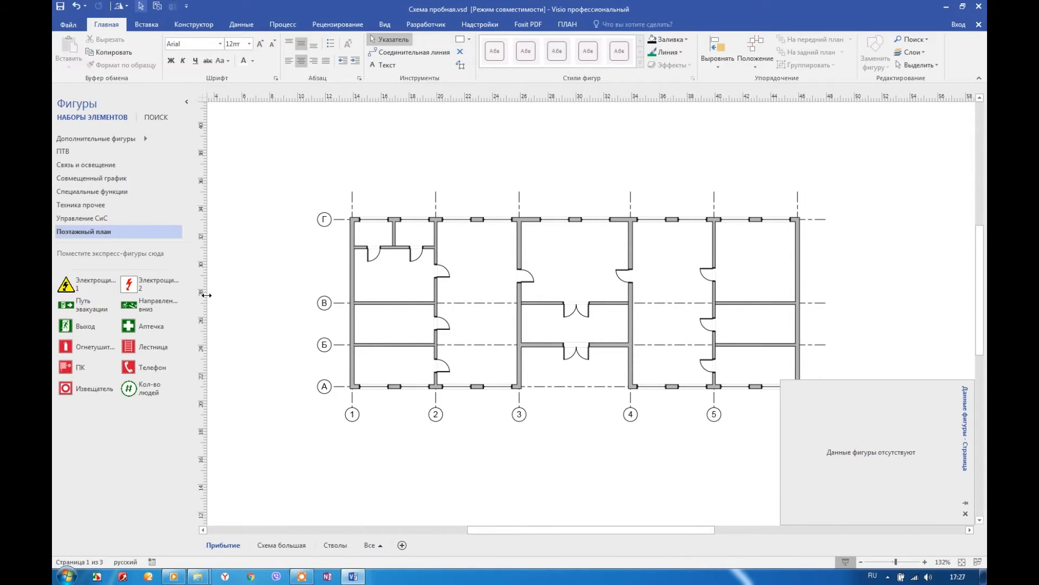
click(352, 299)
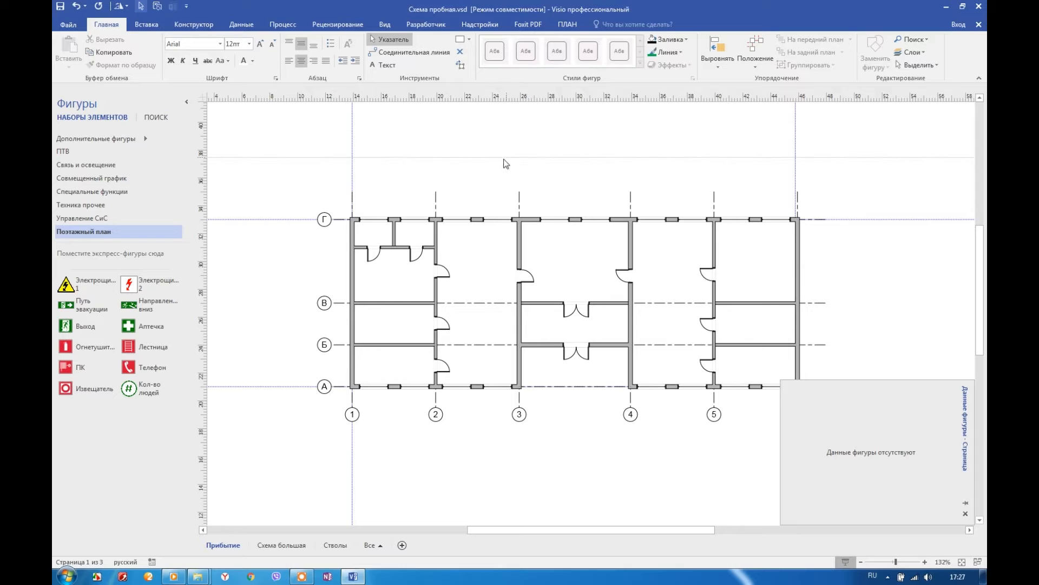
click(504, 157)
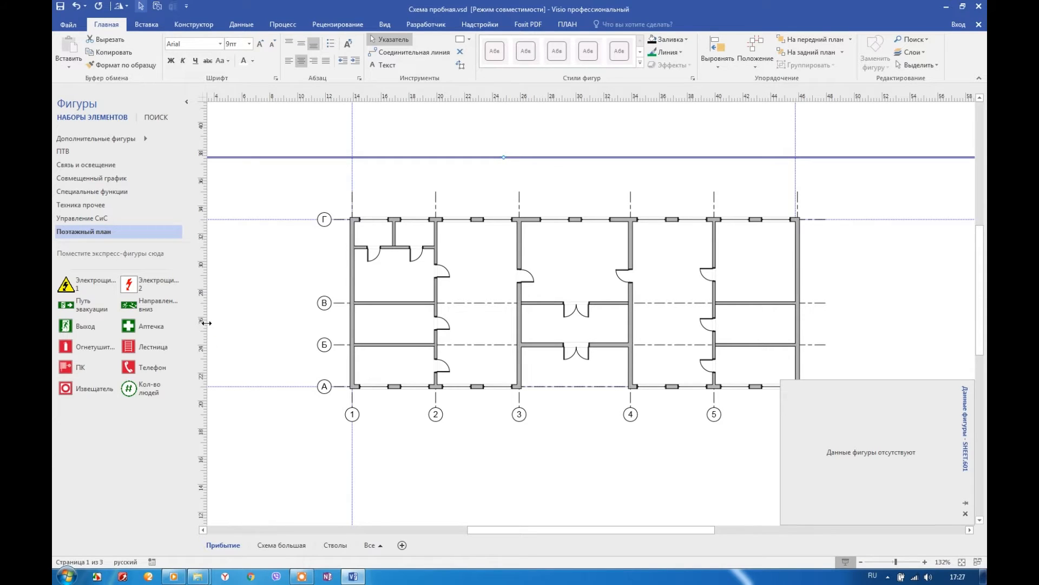
click(470, 39)
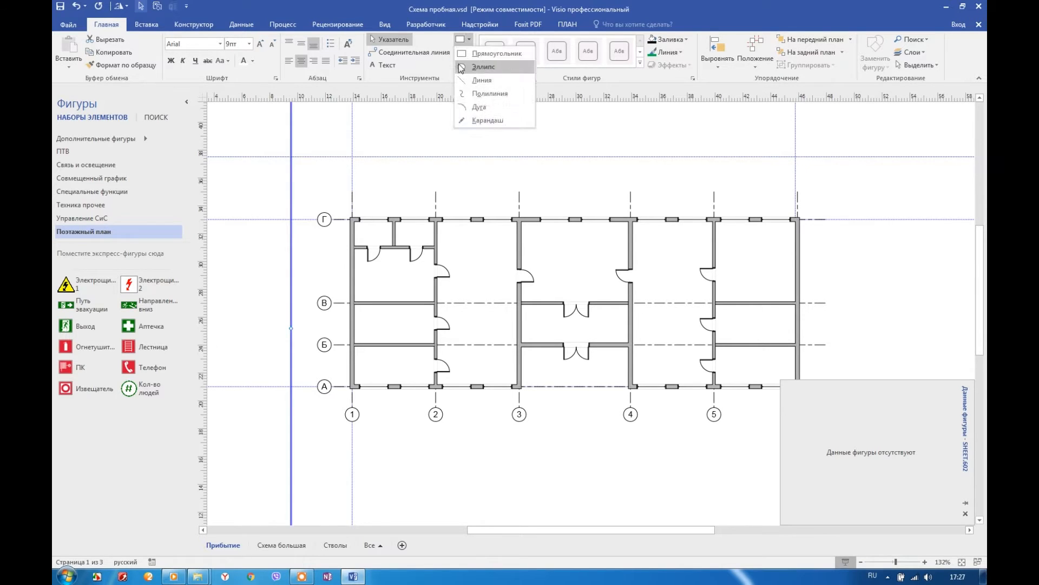
Ready the Line tool, then set the upper horizontal guide's orientation to Повернутая
click(483, 81)
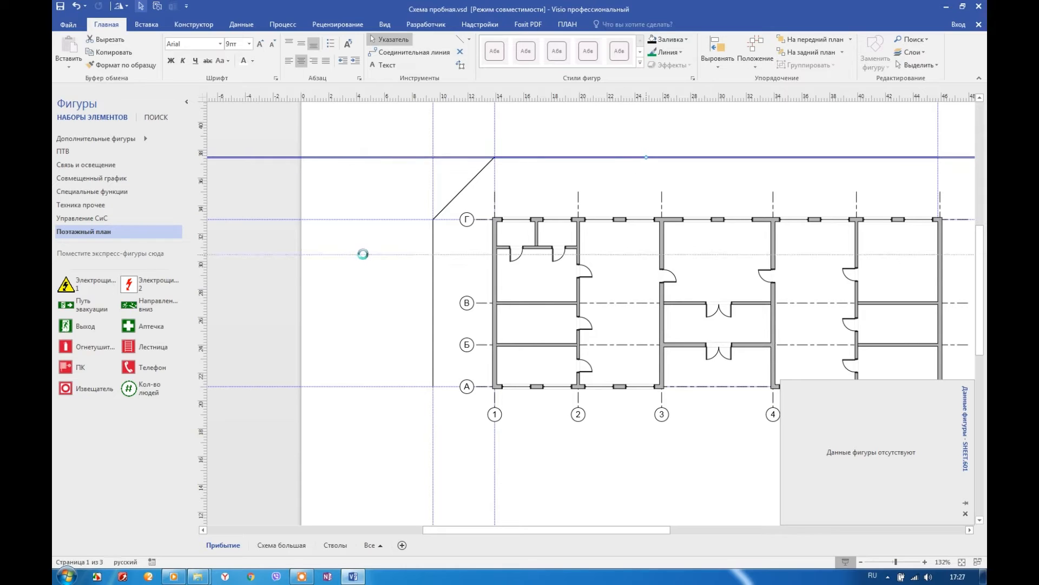
click(385, 25)
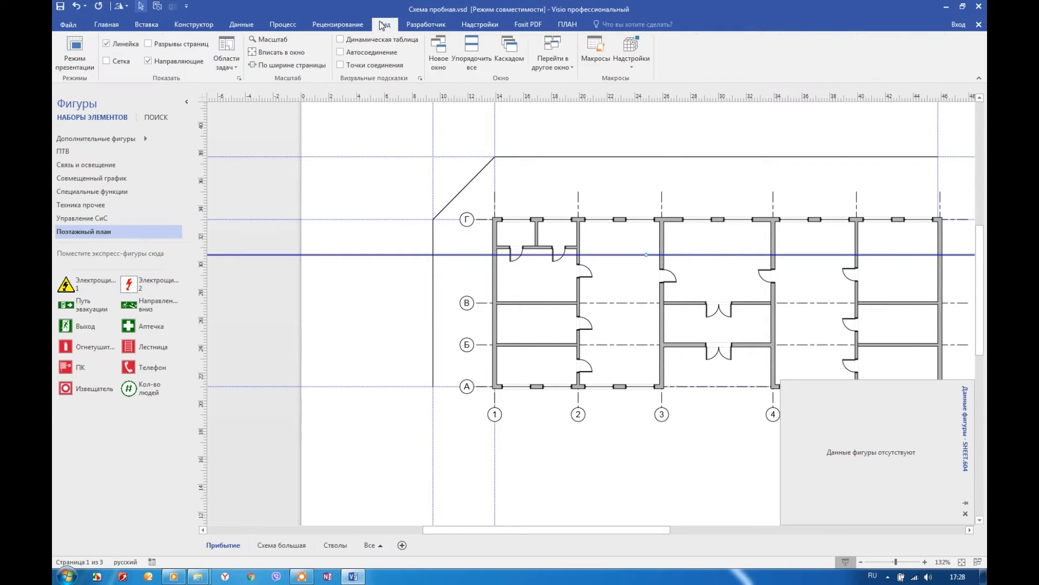
click(226, 53)
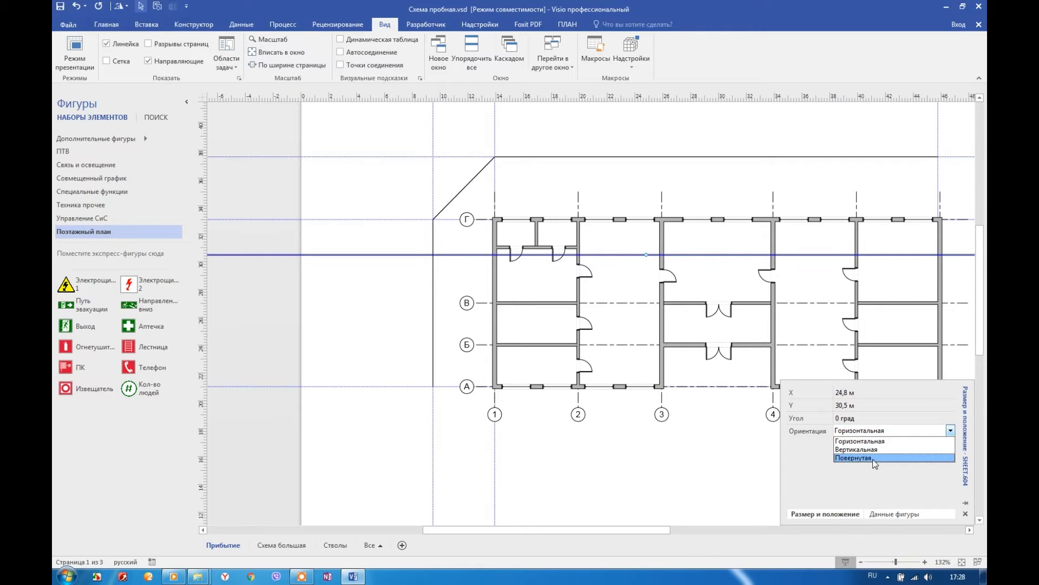
click(858, 431)
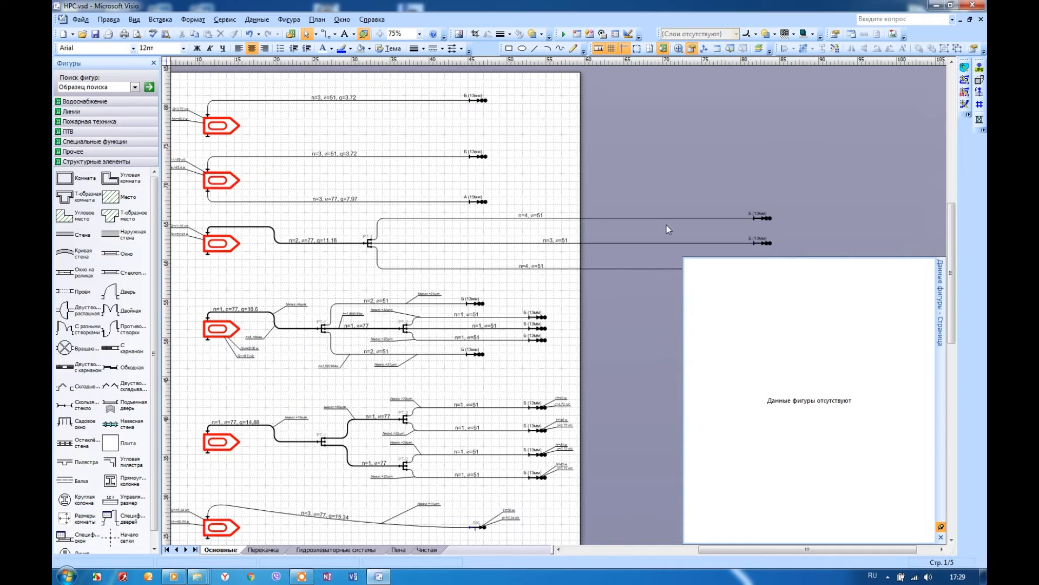
Set the page size to A3 297 × 420 mm portrait in Page Setup
click(79, 19)
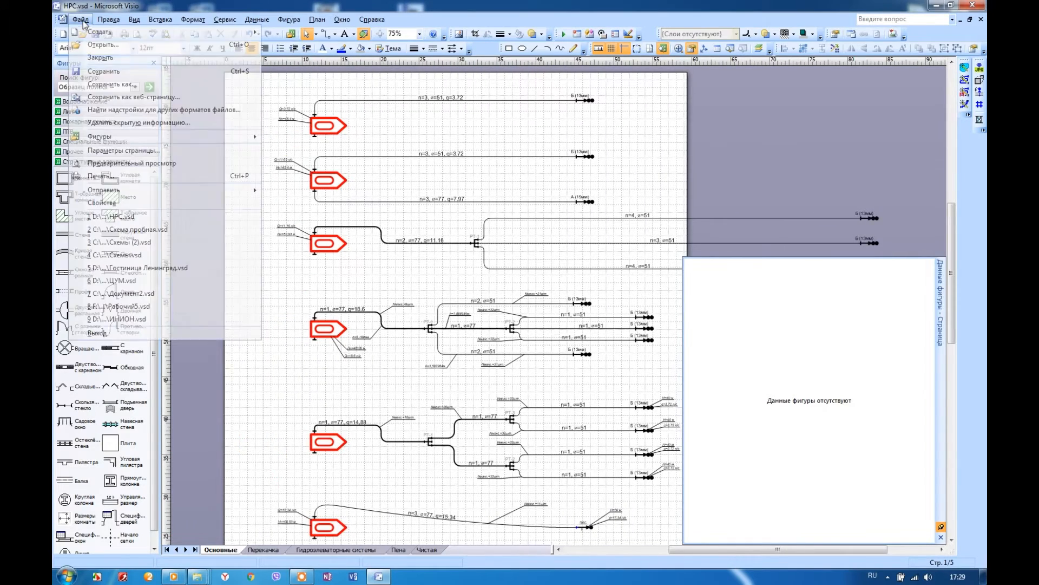
click(123, 151)
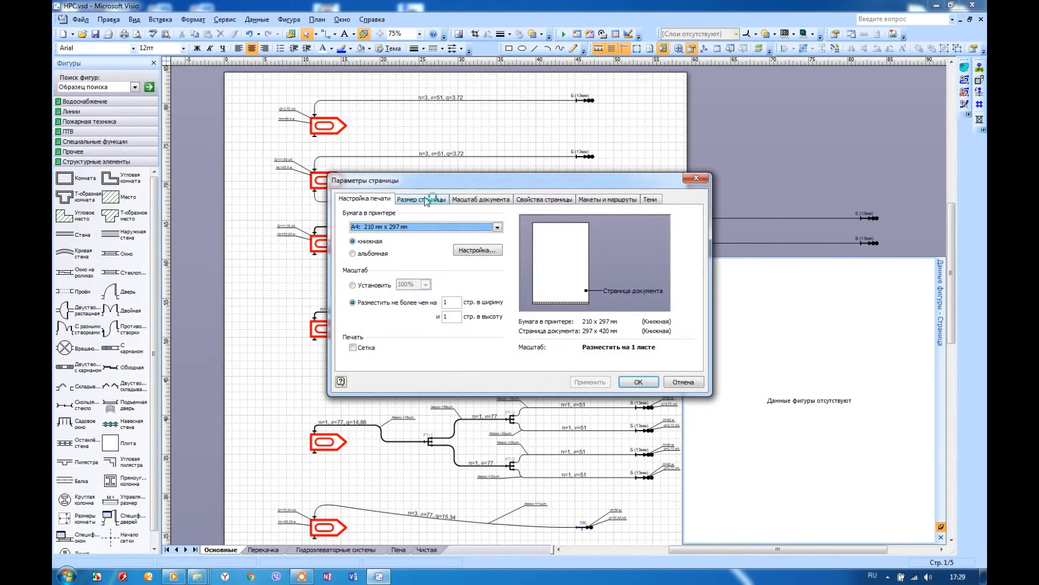
click(421, 200)
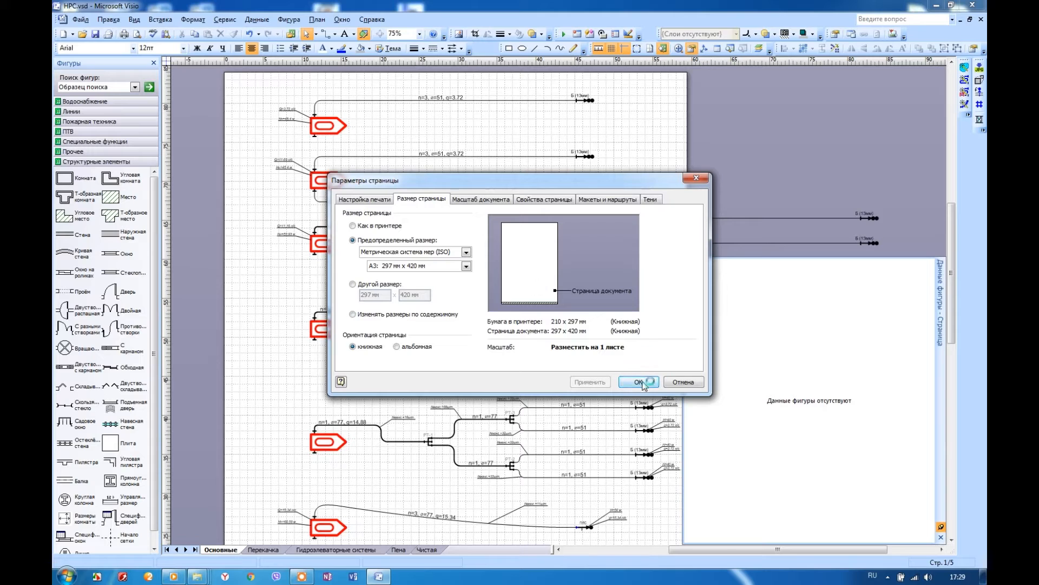
click(639, 382)
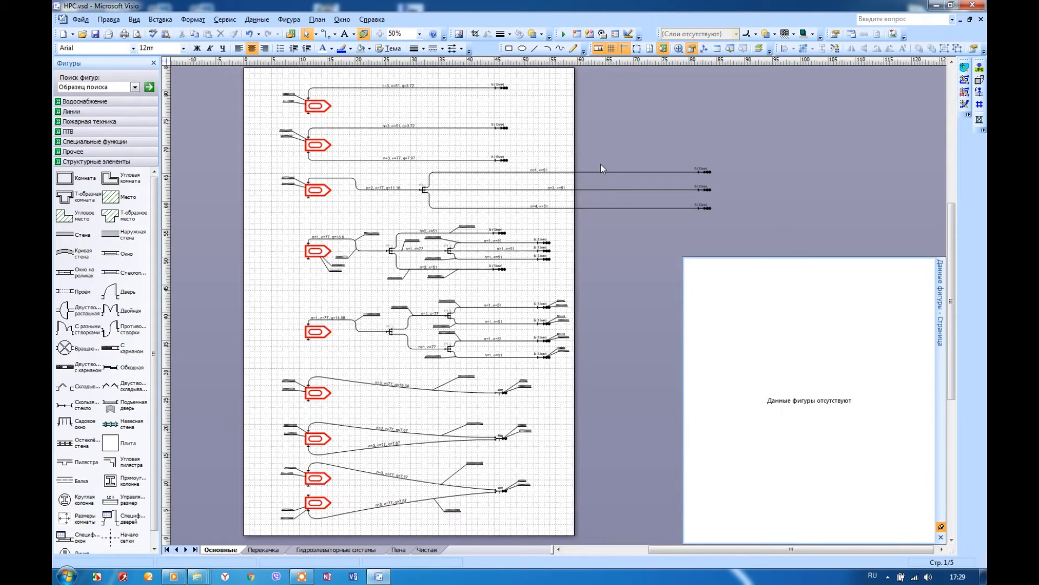
mouse_move(600, 166)
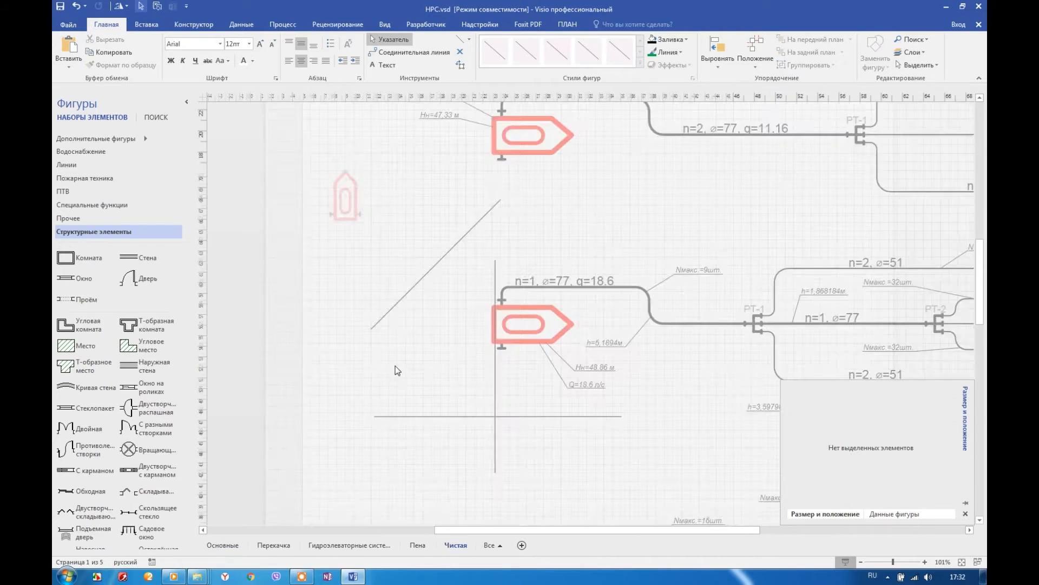
Draw Shift-constrained horizontal and vertical lines on the Чистая sheet
click(344, 196)
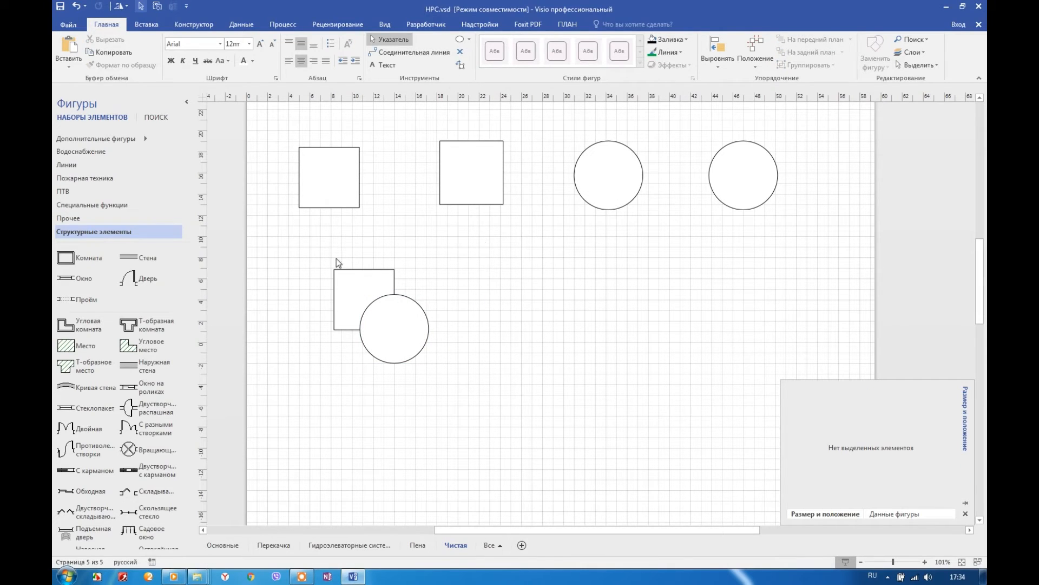
Apply Union, Fragment, Intersect and Combine to the overlapping squares and circles
click(424, 25)
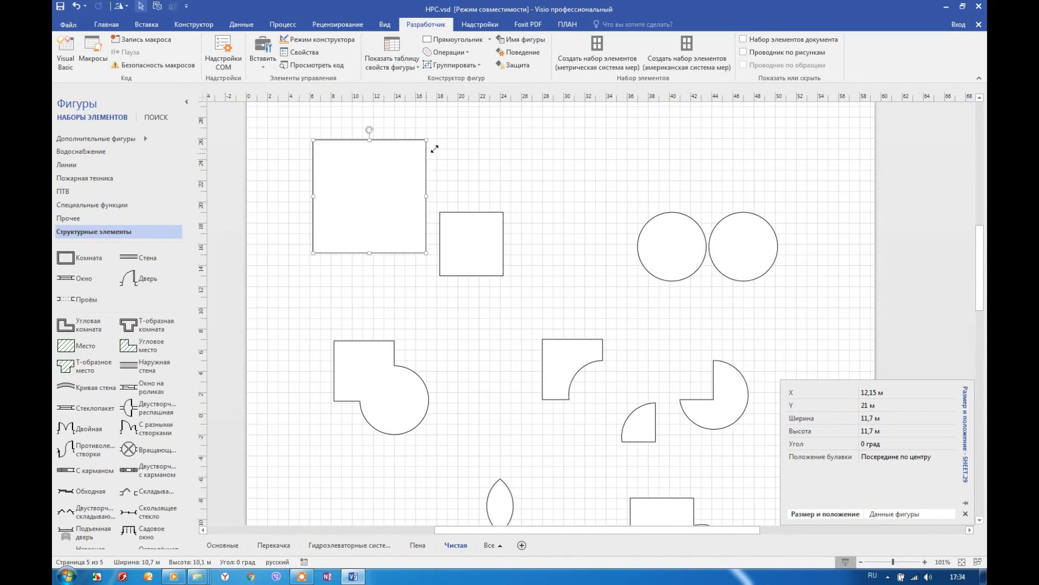
click(264, 127)
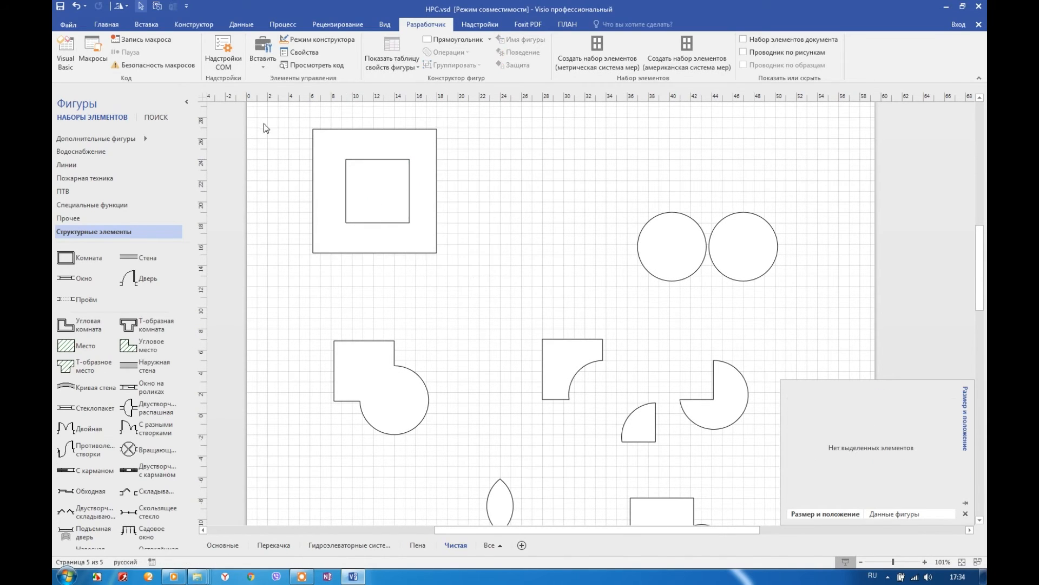
click(448, 52)
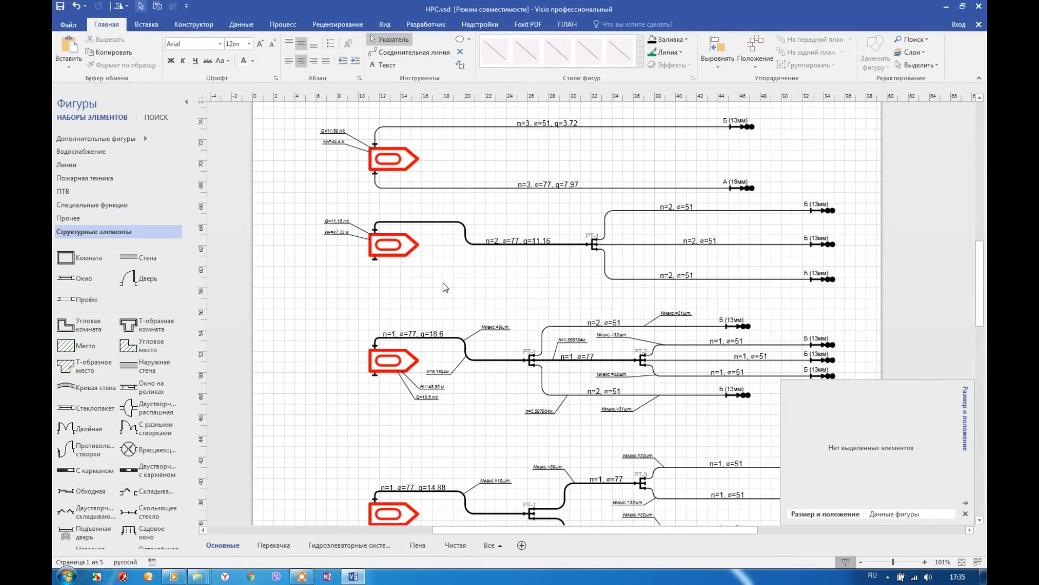
Scroll through the top hose branches while recolouring their lines green
scroll(down, 3)
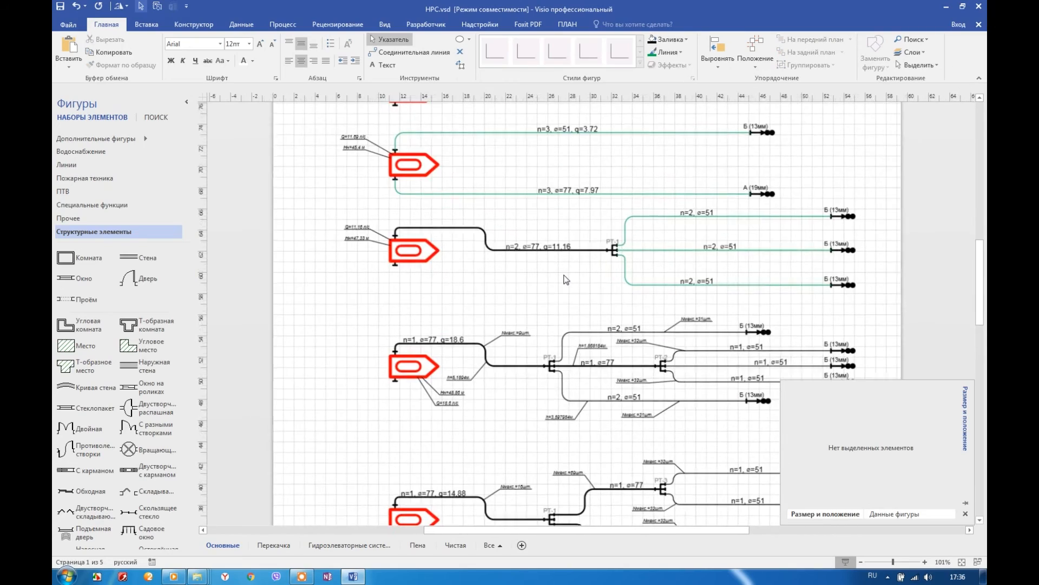
scroll(down, 3)
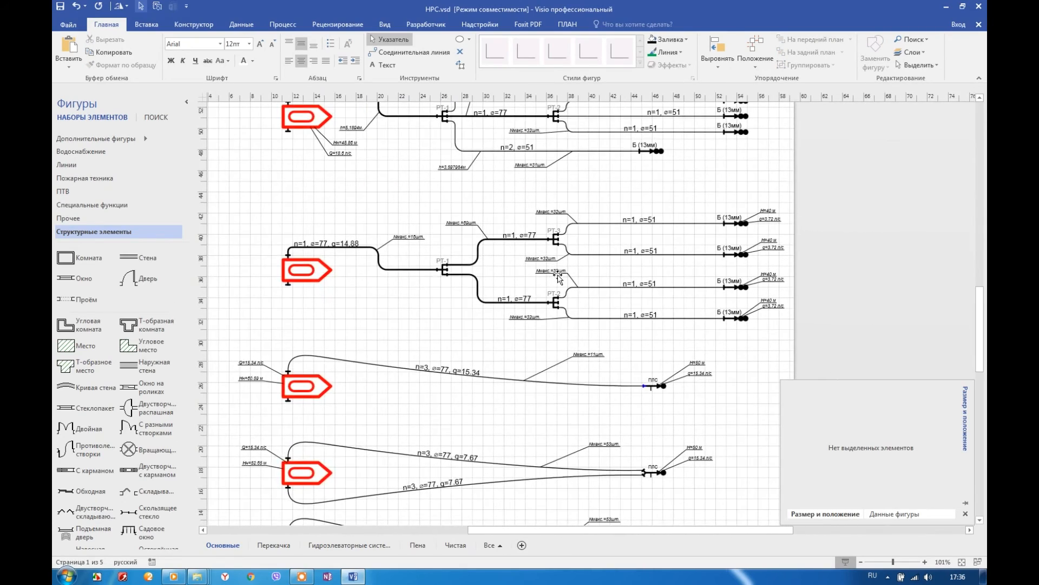
scroll(down, 3)
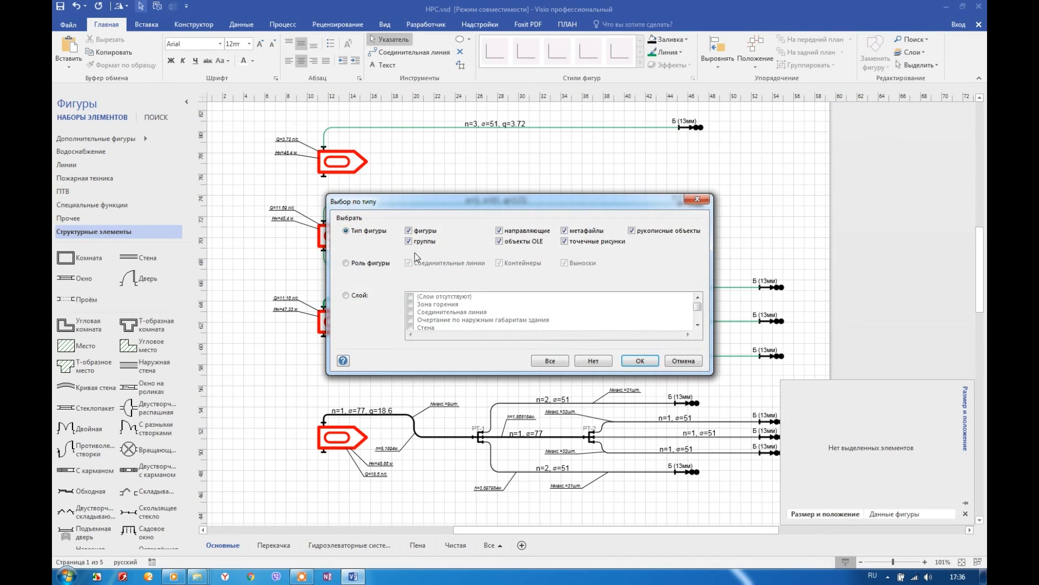
Select all shapes on the Рукавные линии layer and set their line colour to green
click(346, 295)
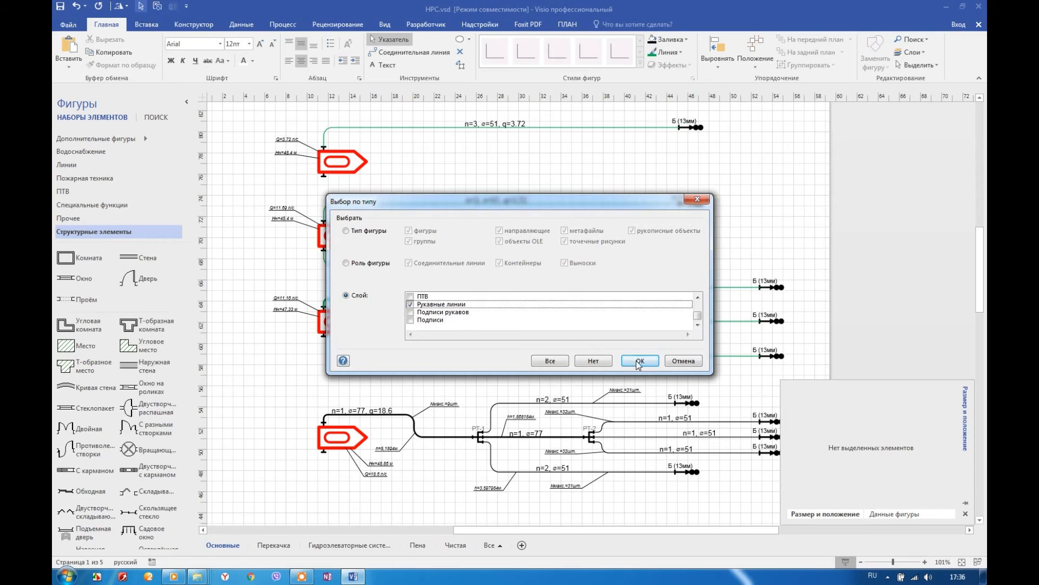
click(637, 359)
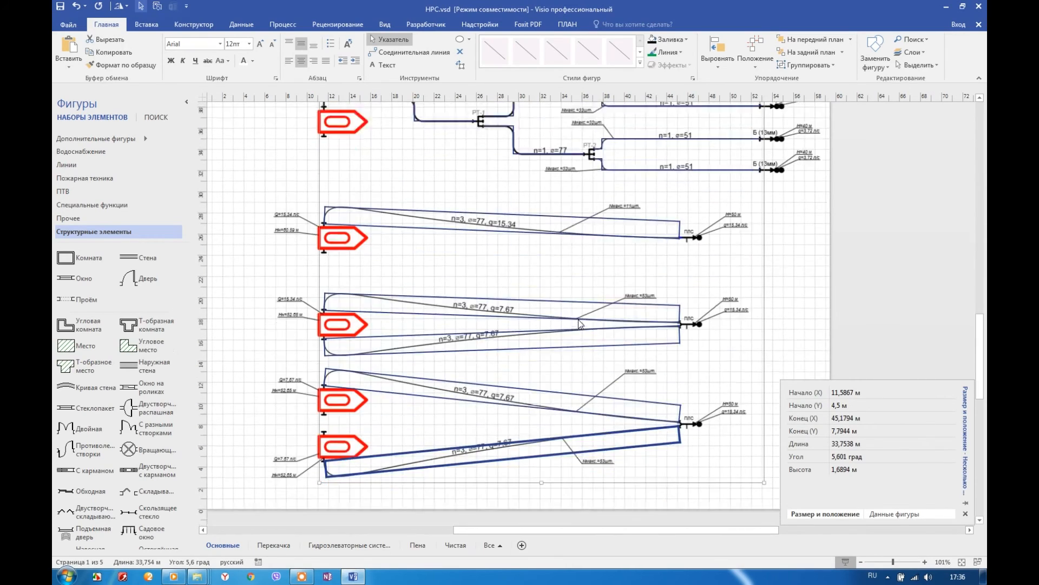
scroll(up, 3)
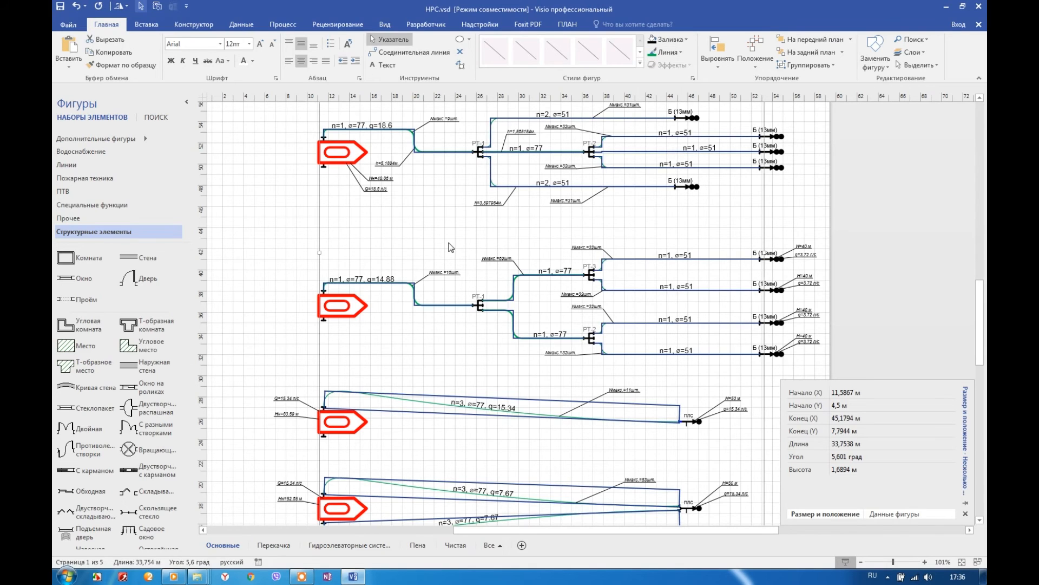
scroll(down, 3)
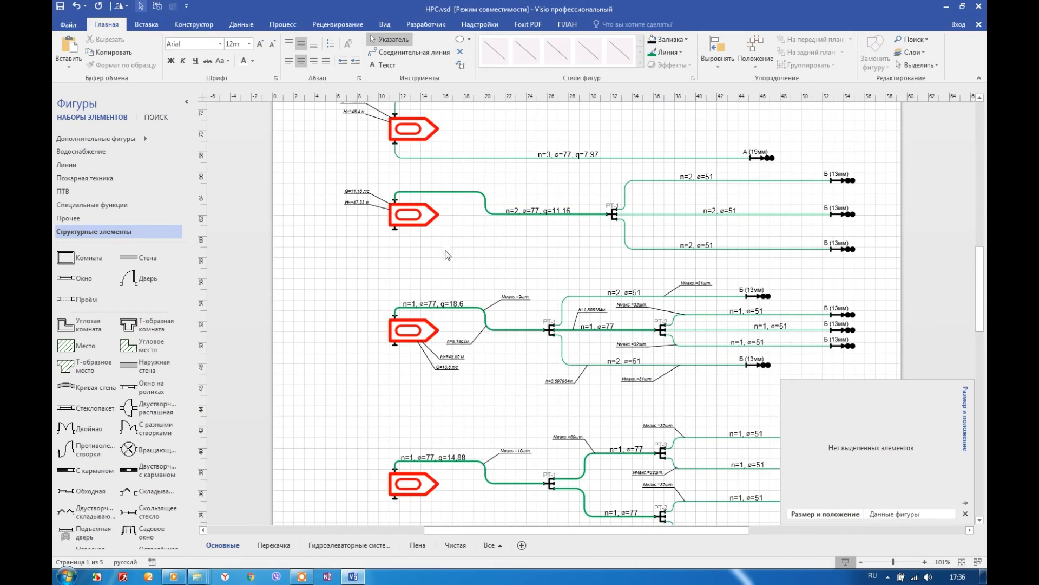
click(455, 544)
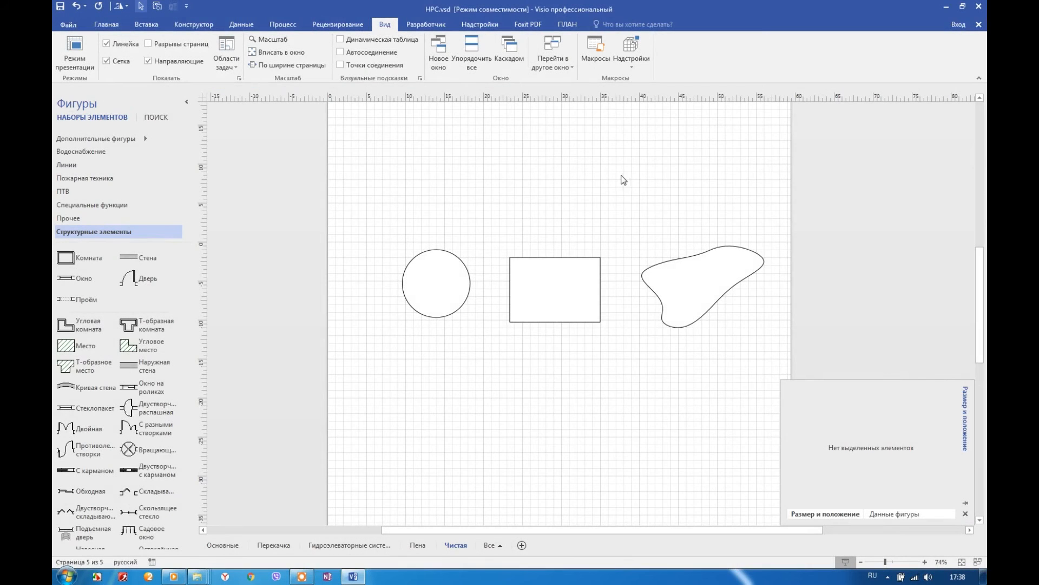
Measure the circle's area and perimeter with the Shape Area and Perimeter add-on
click(437, 284)
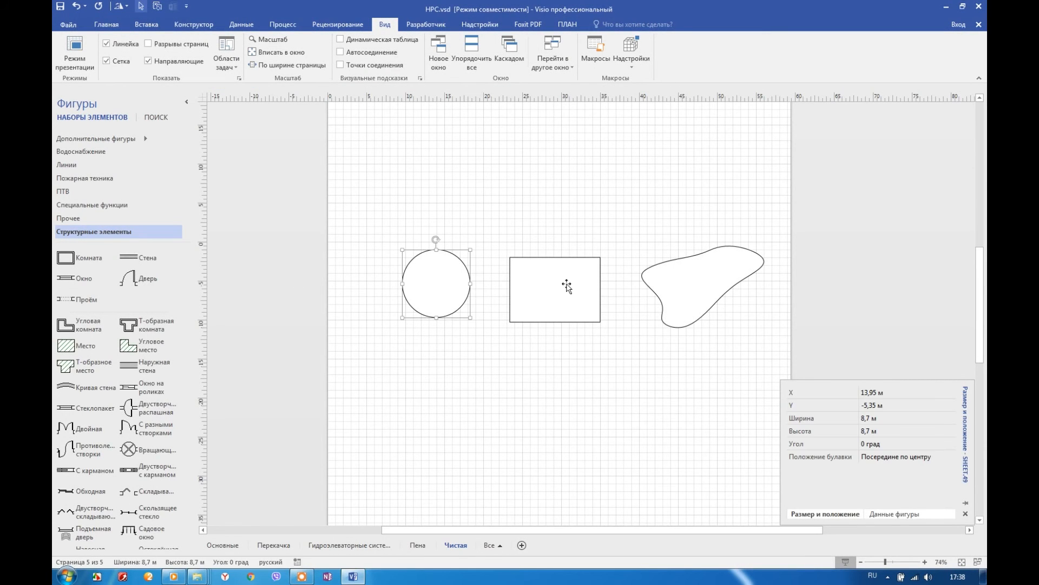
click(630, 53)
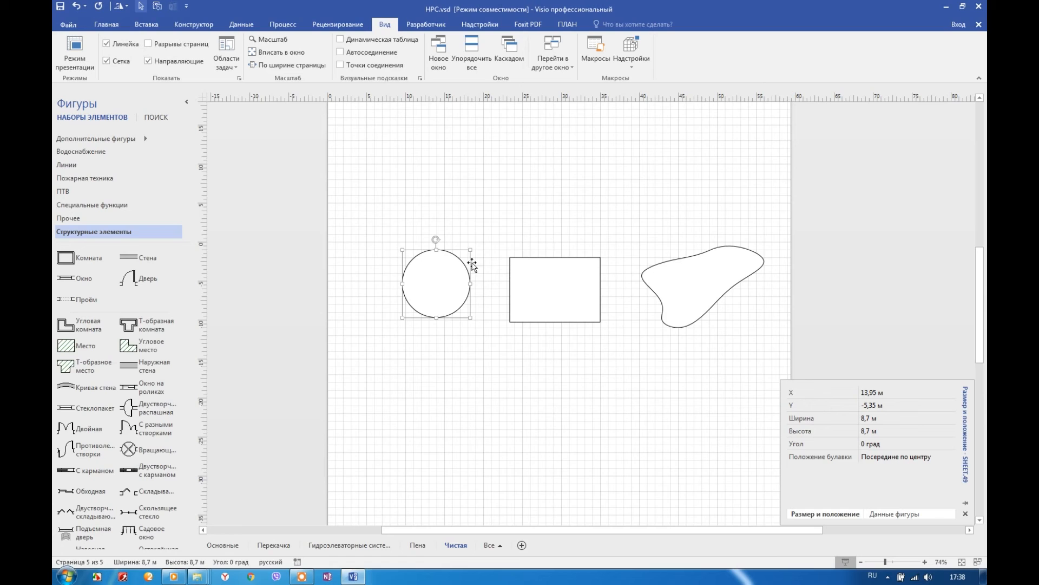
click(631, 53)
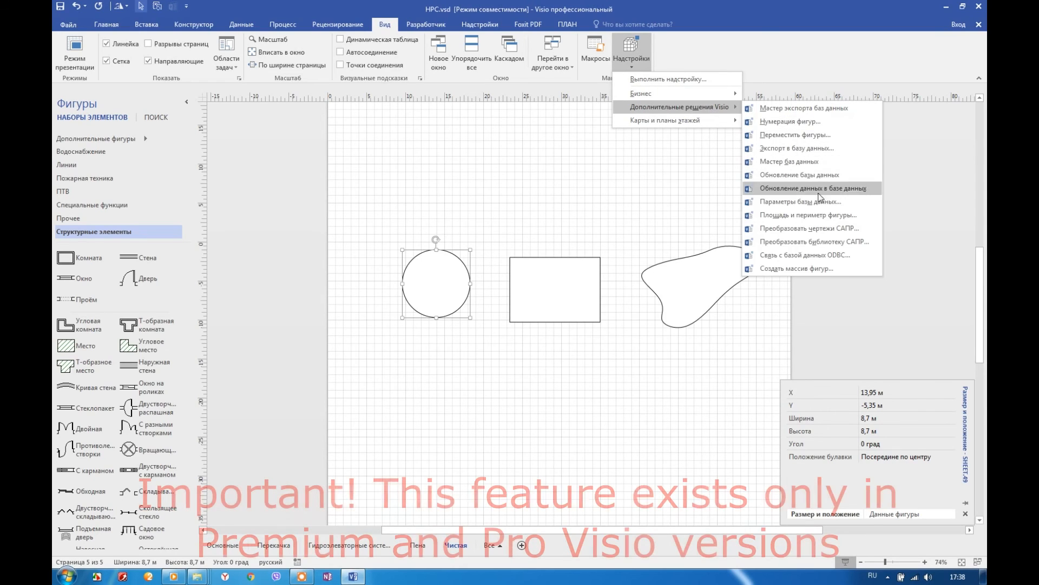
click(807, 214)
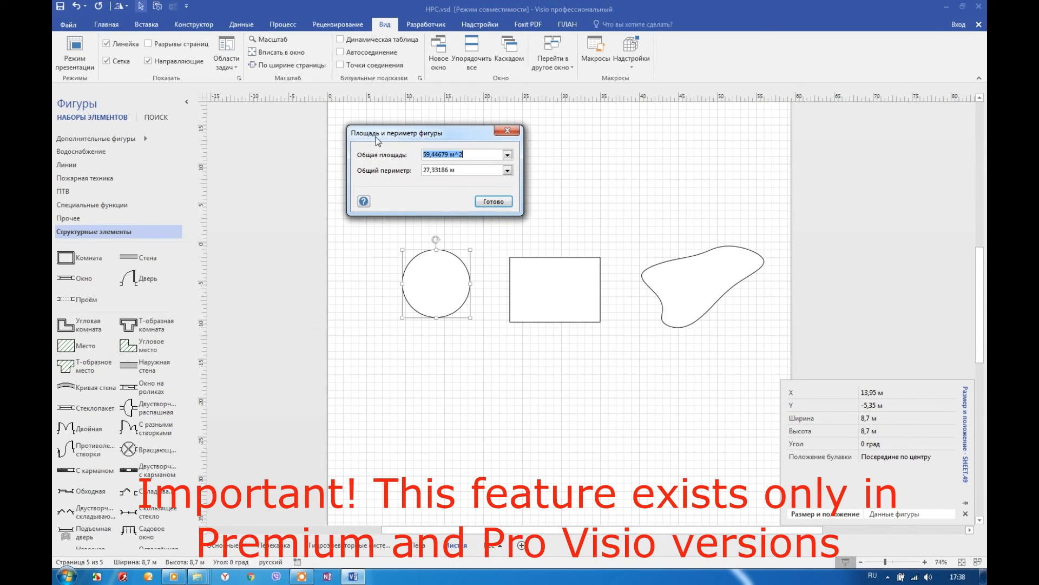
Measure all three shapes together: total area 266,75155 m² and perimeter 107,64377 m
click(492, 202)
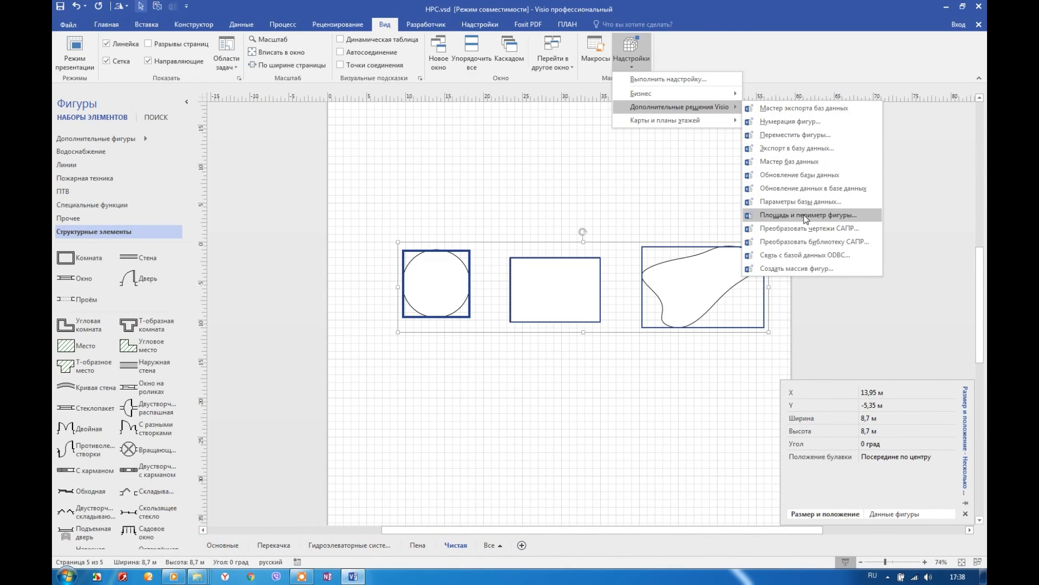
click(804, 215)
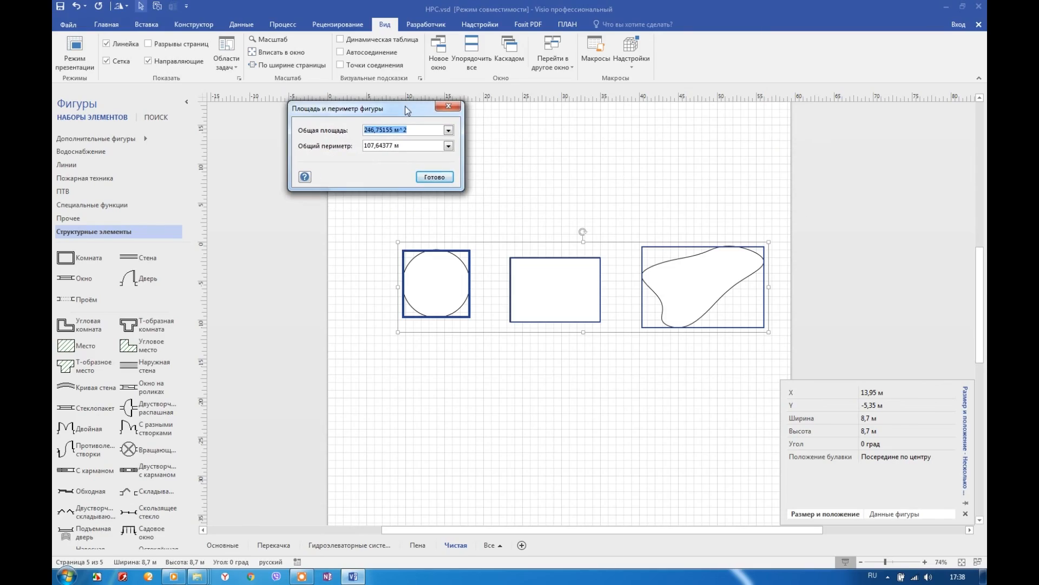